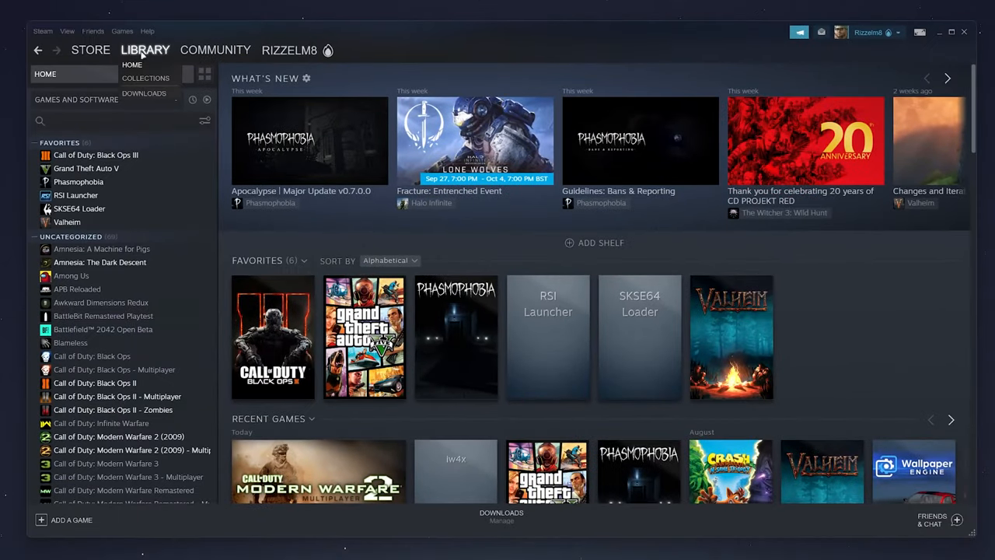
Create a desktop shortcut for Phasmophobia from its Steam library page via Manage
click(78, 180)
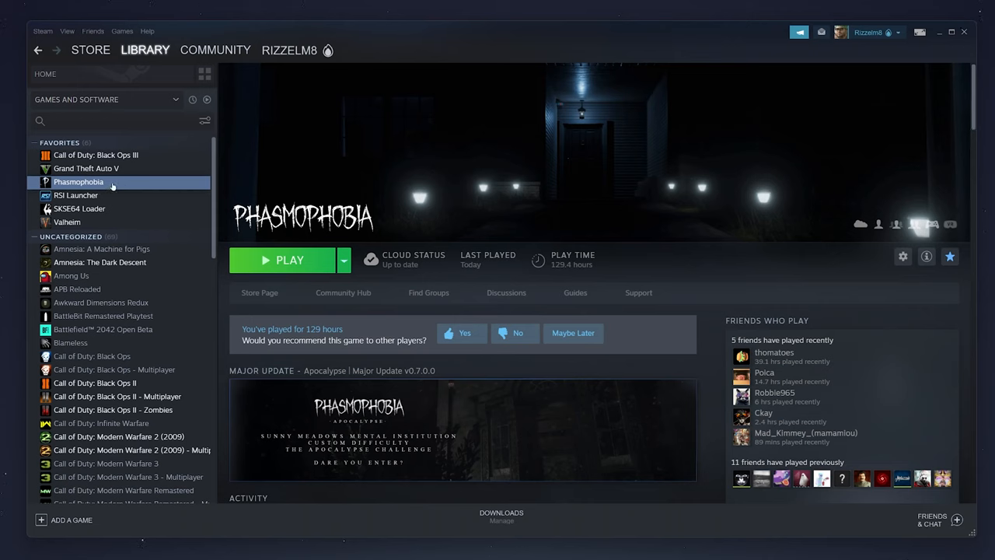
right_click(77, 180)
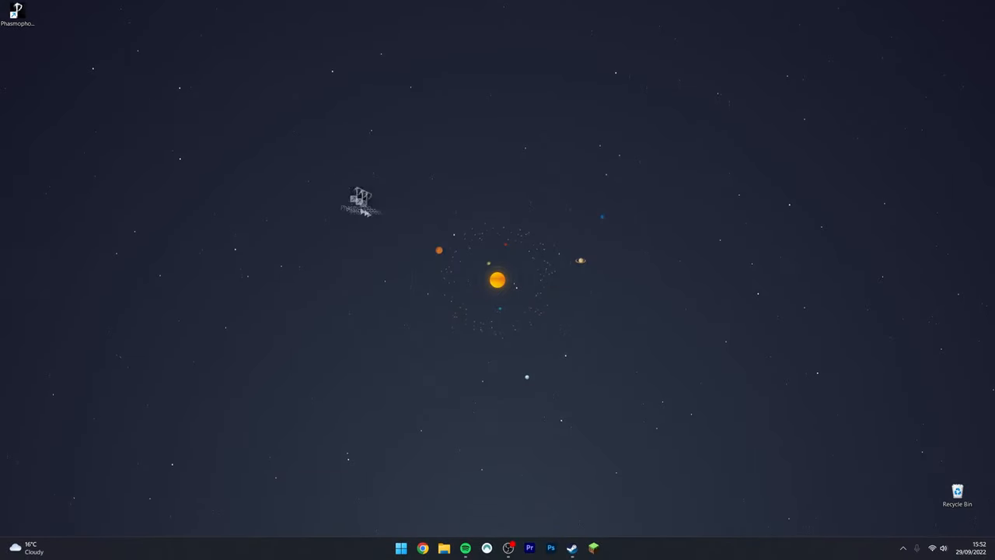
Move the Phasmophobia shortcut from the top-left corner onto open desktop space
drag(17, 13, 342, 215)
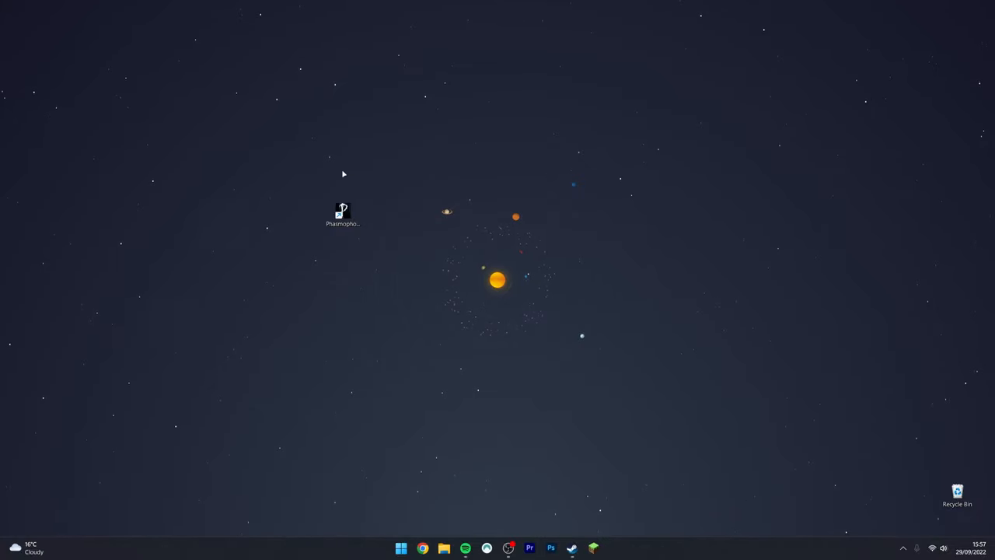
mouse_move(339, 181)
text(steam)
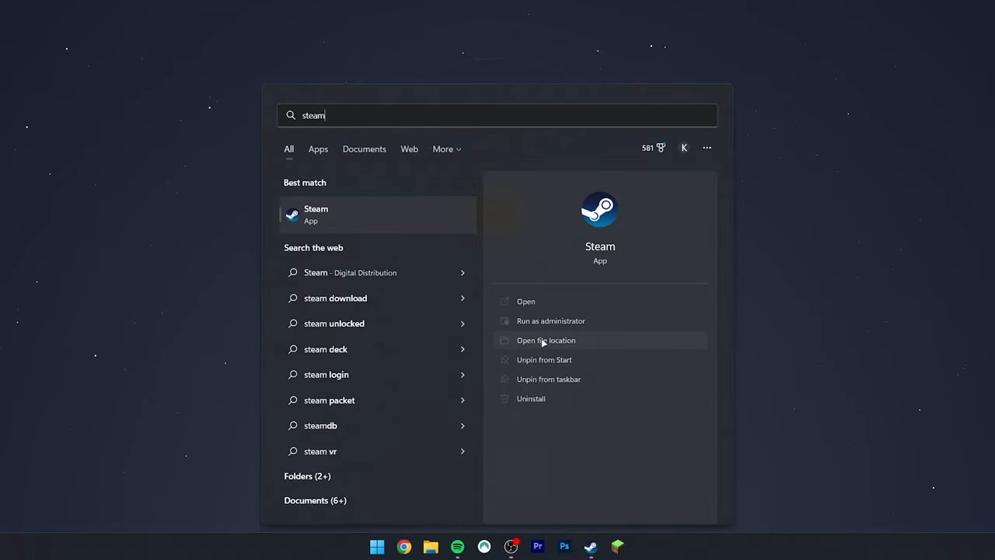
Open the Steam shortcut's Programs folder and move the Phasmophobia shortcut into it
click(546, 339)
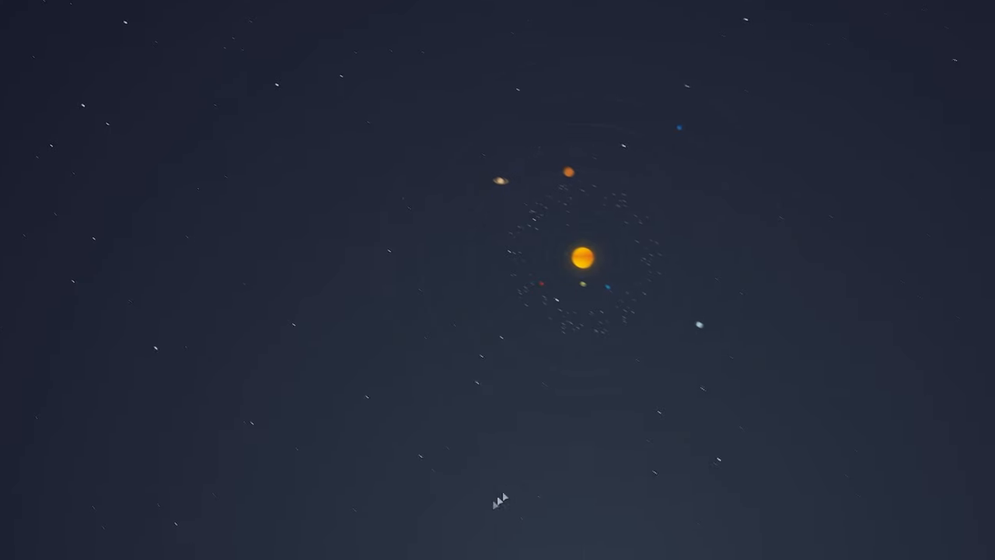
click(376, 547)
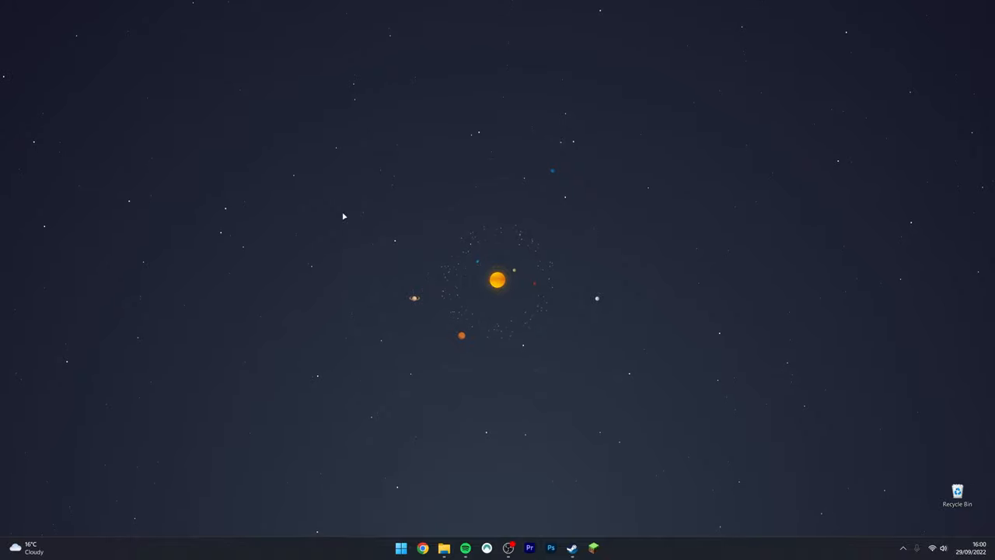
mouse_move(404, 479)
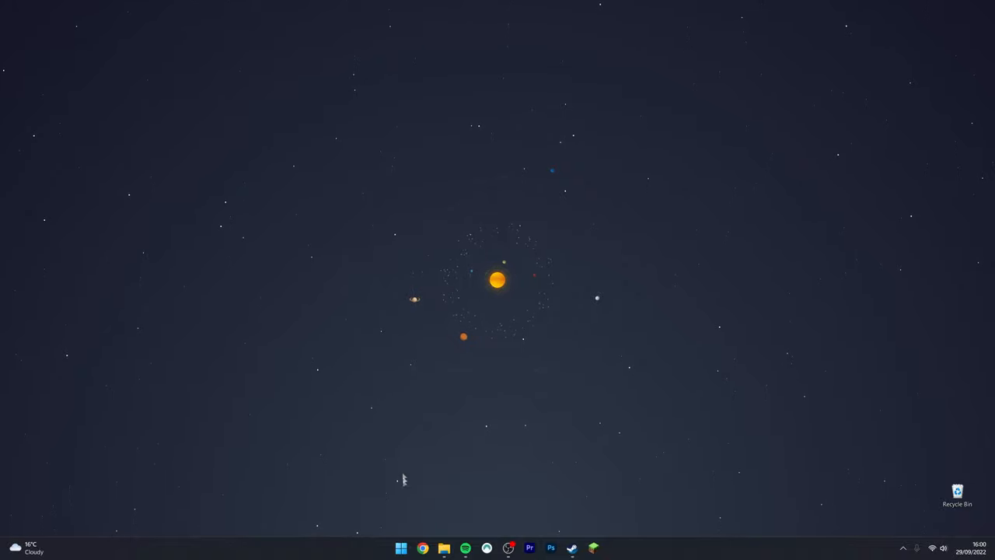
Pin Phasmophobia to Start and place it in the Games folder with Halo Infinite and Portal 2
click(378, 546)
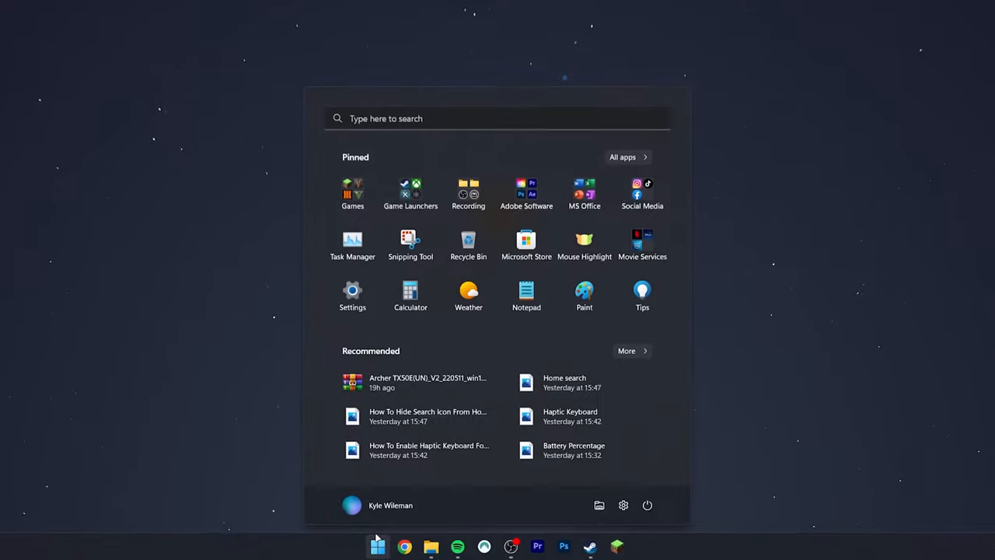
text(phasmophobia)
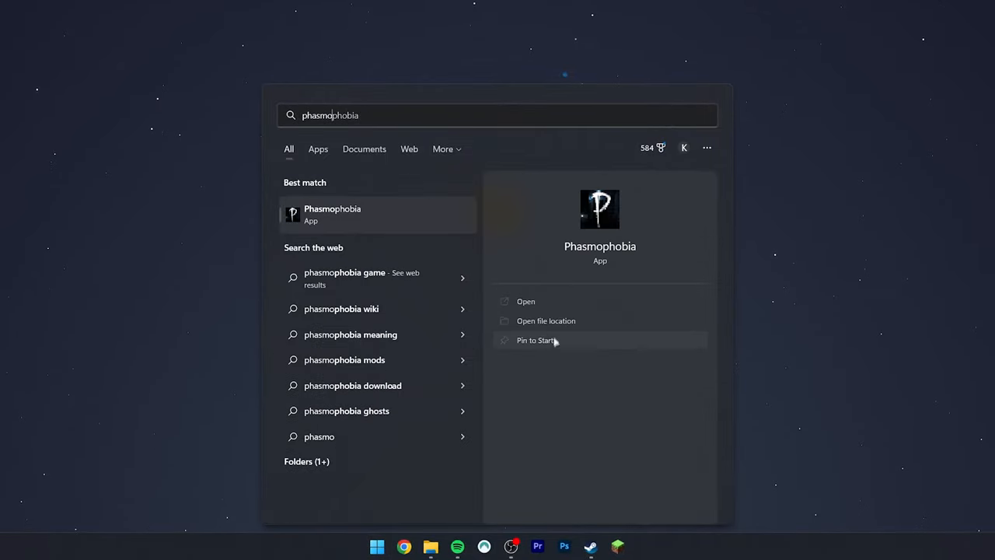
click(535, 339)
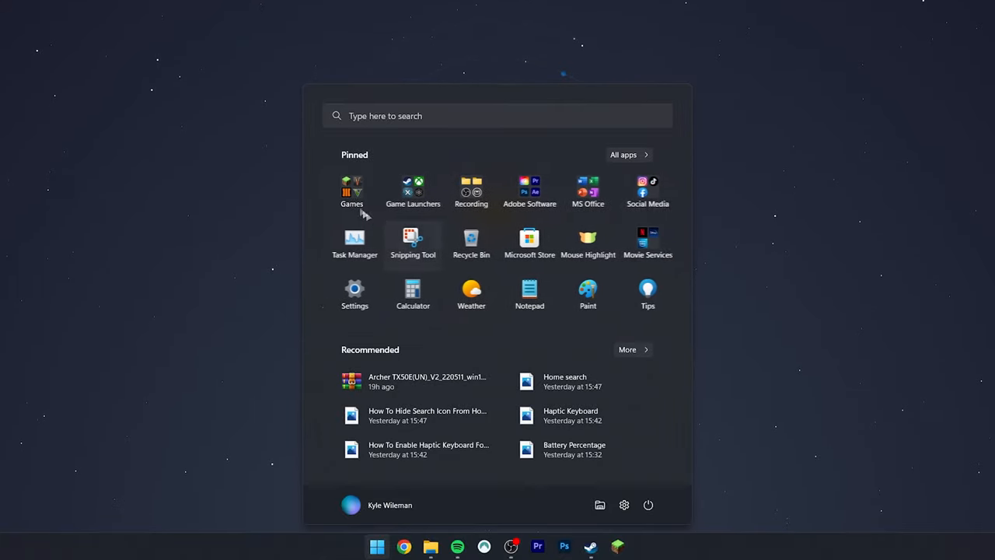
click(354, 186)
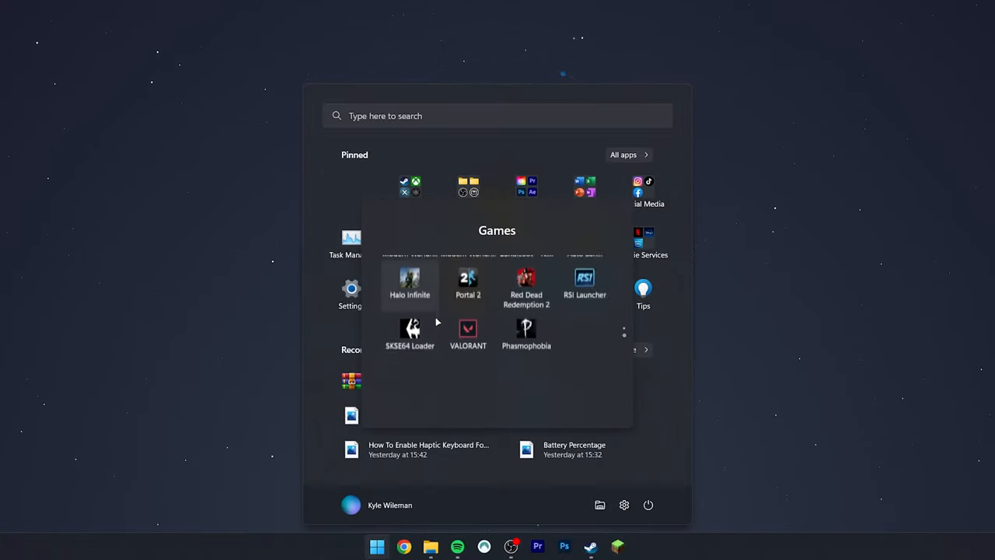
mouse_move(535, 333)
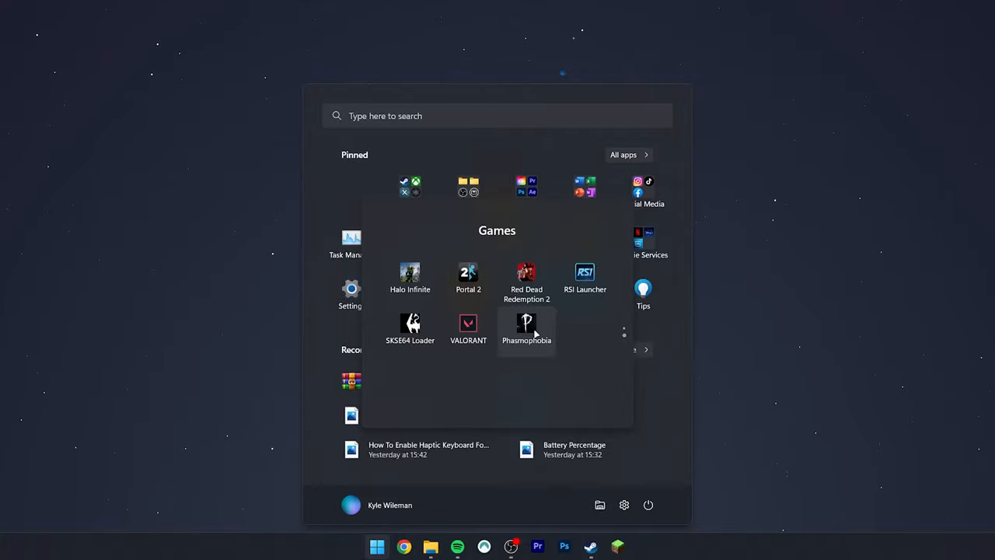